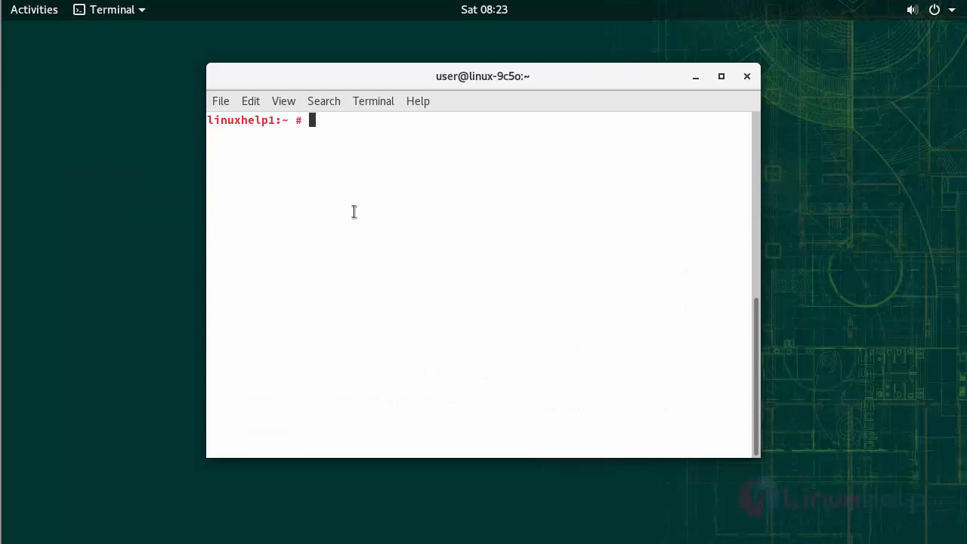
{"action": "mouse_move", "coordinate": [453, 289]}
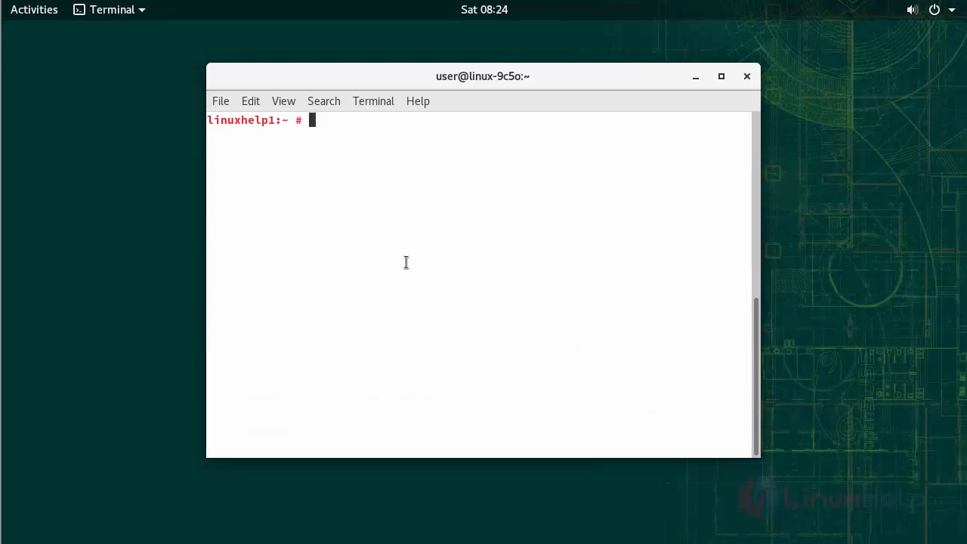
Step: Install Ansible 2.5.1 and its 24 dependency packages with 'zypper in ansible', confirming with y
{"action": "type", "text": "zypper"}
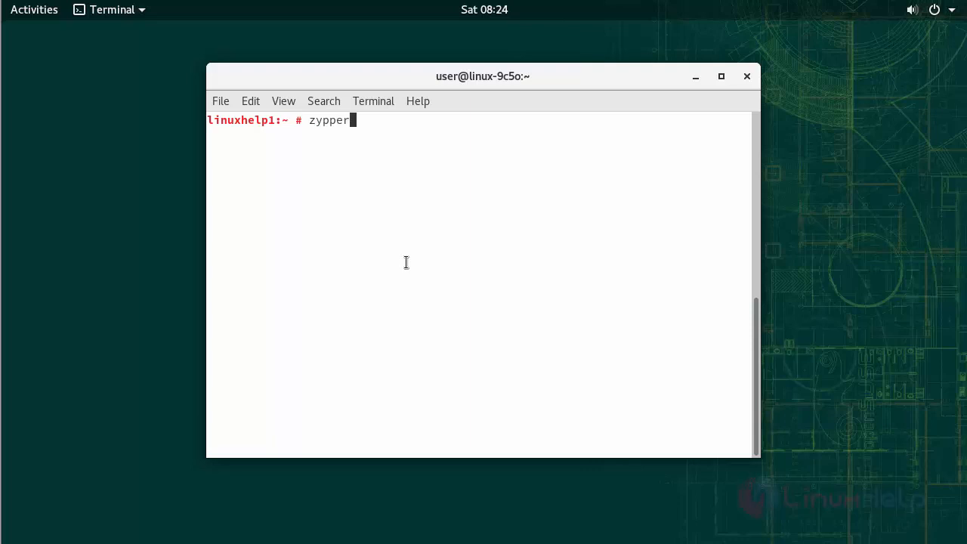
{"action": "type", "text": "in ansible"}
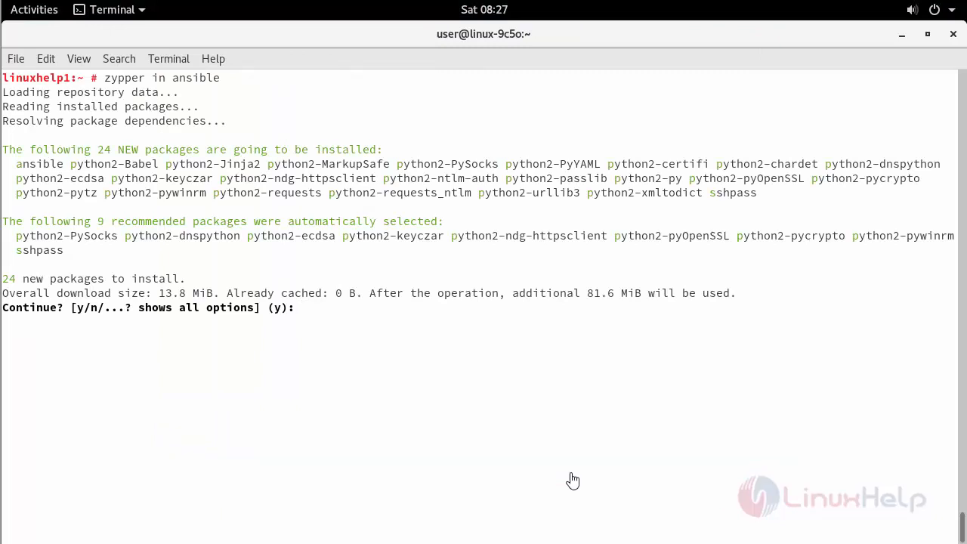
{"action": "type", "text": "y"}
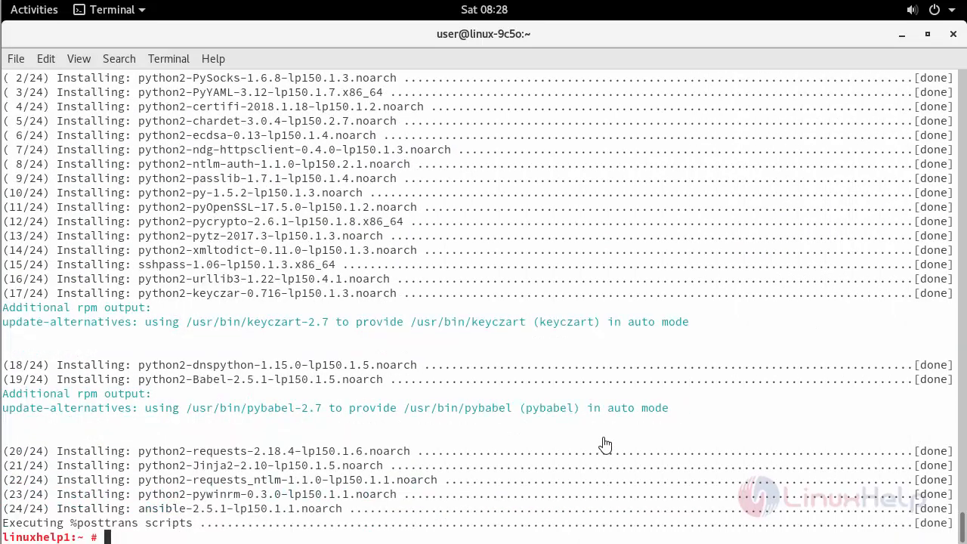
{"action": "mouse_move", "coordinate": [595, 442]}
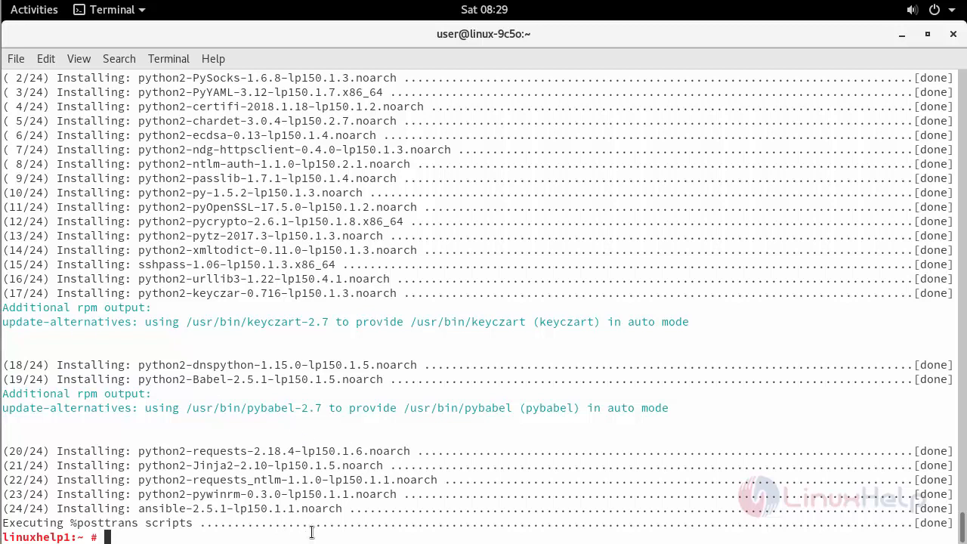
{"action": "type", "text": "ssh-keygen -b 4048 -t rsa -C \"user@192.168.7.218\""}
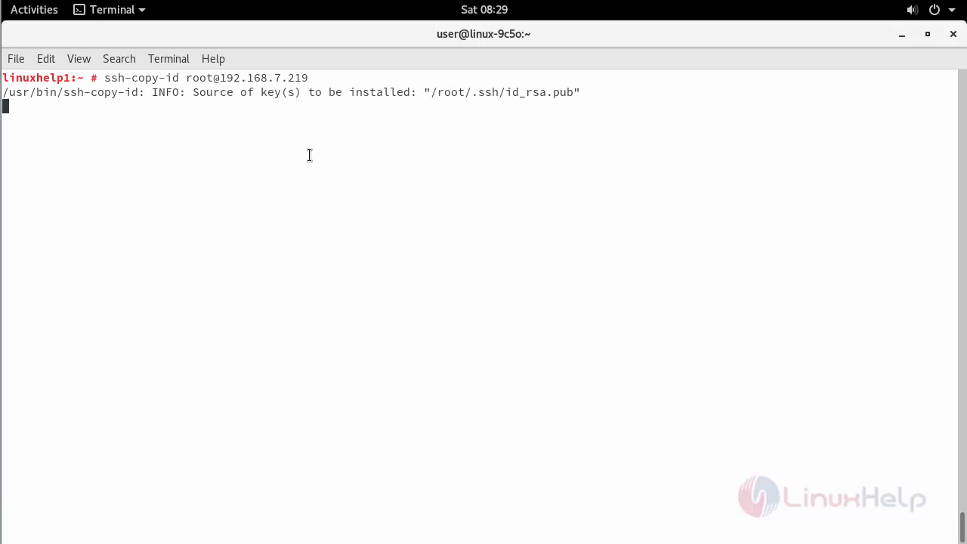
{"action": "type", "text": "yes/no)? yes"}
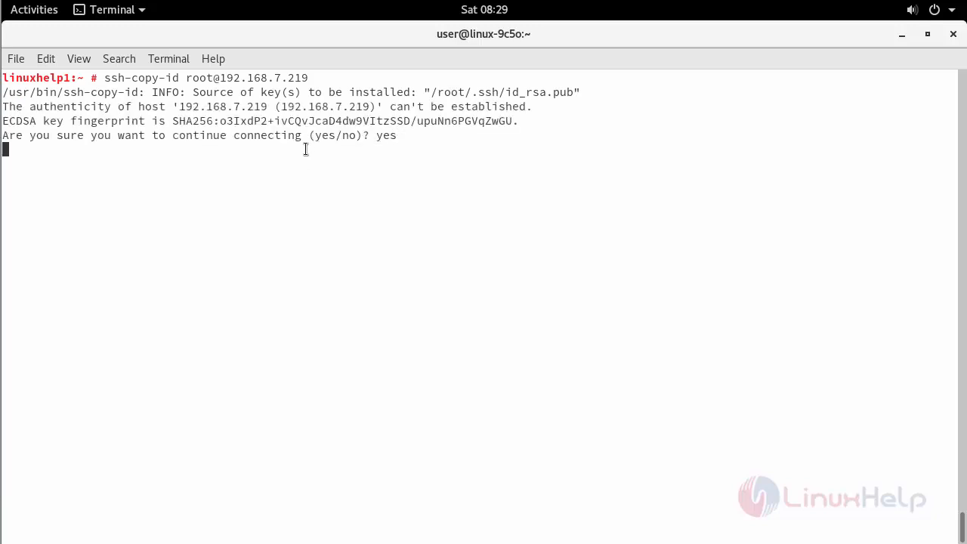
{"action": "key", "text": "Return"}
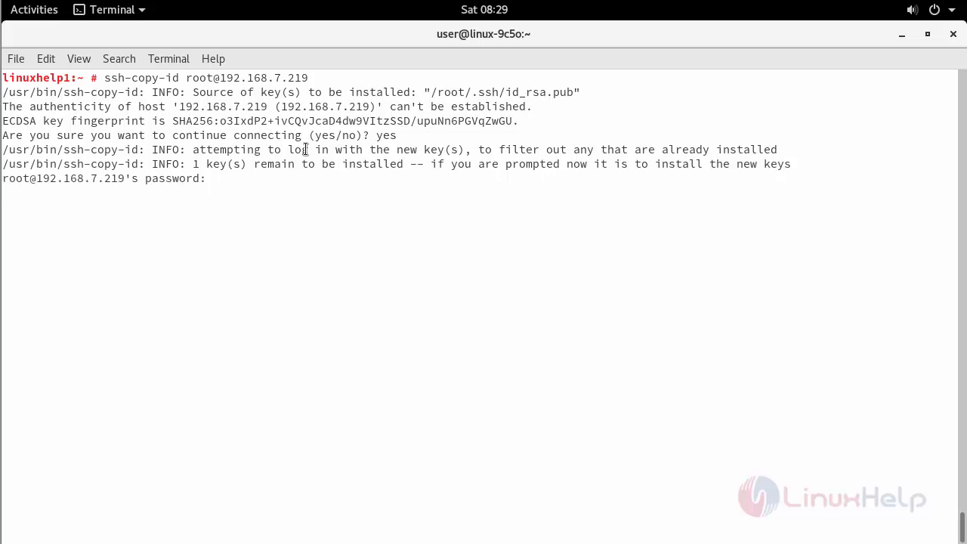
{"action": "key", "text": "Return"}
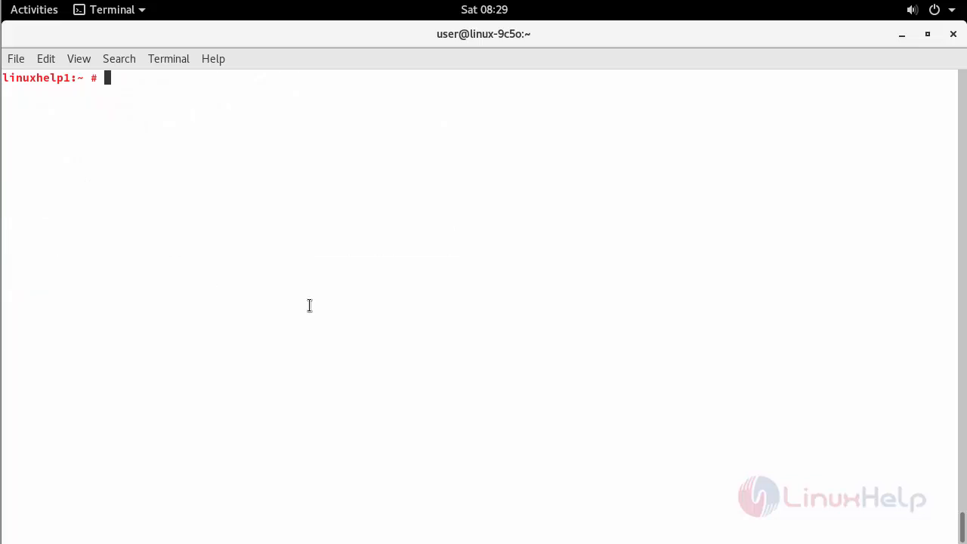
Step: SSH as root to 192.168.7.219 without a password, then exit back locally
{"action": "type", "text": "ssh root@19"}
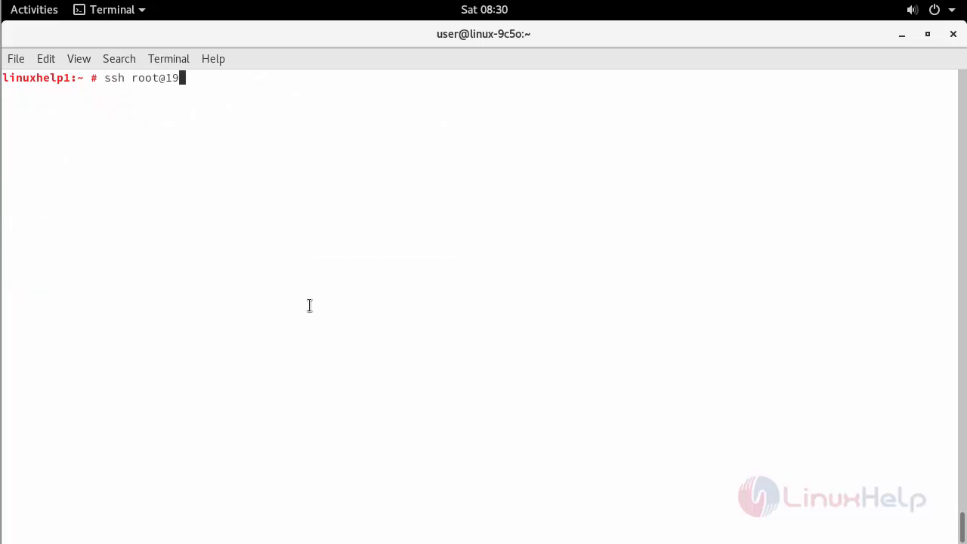
{"action": "type", "text": "2.168.7.219"}
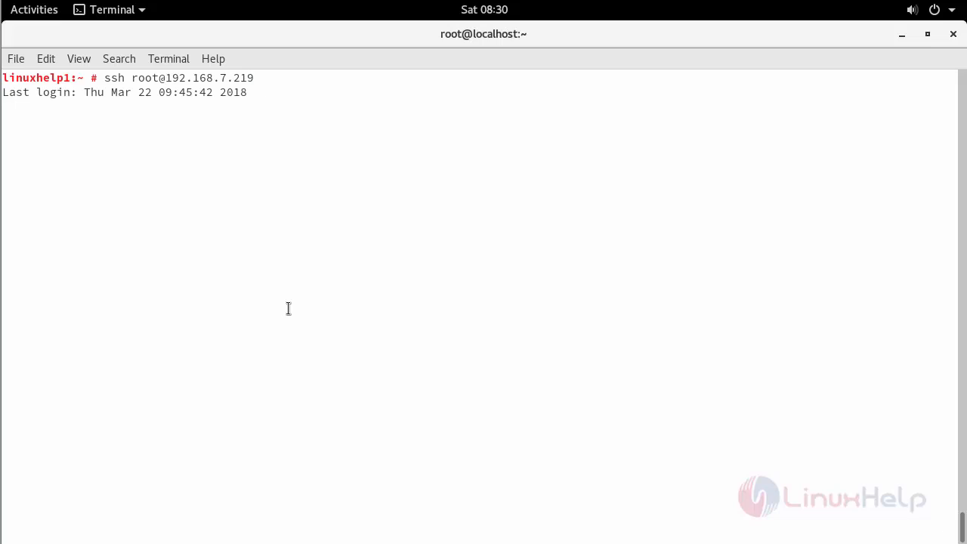
{"action": "type", "text": "ex"}
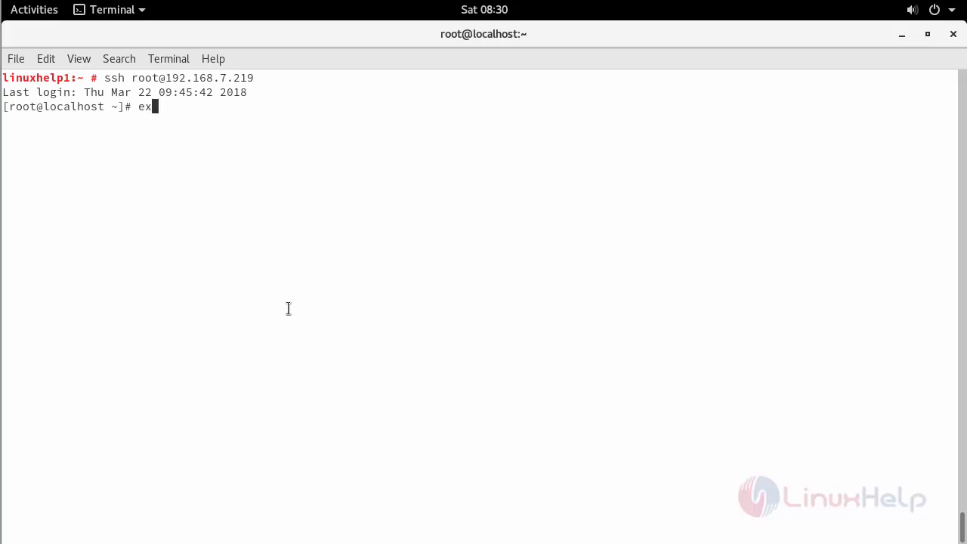
{"action": "key", "text": "Return"}
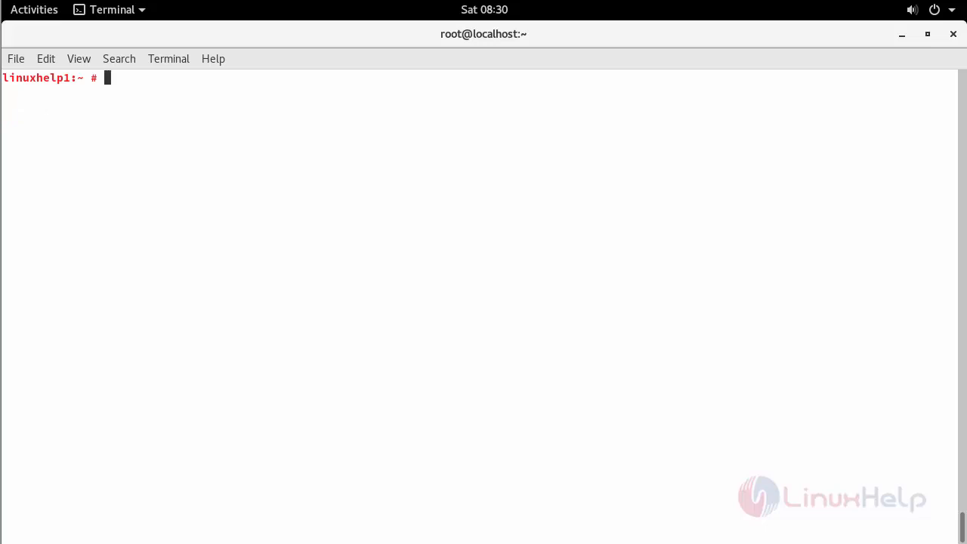
Step: Edit /etc/ansible/hosts in vim to uncomment 192.168.1.100 under [webservers]
{"action": "type", "text": "vim"}
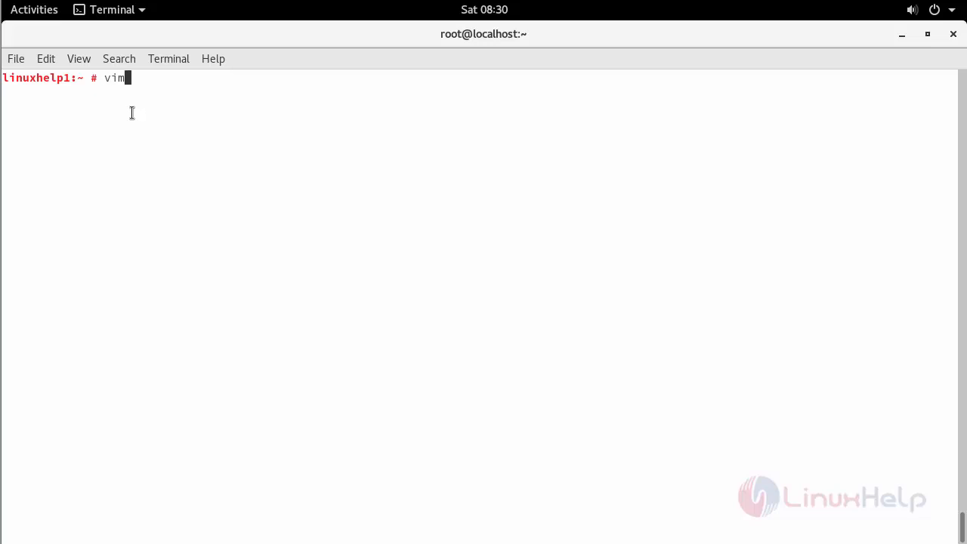
{"action": "type", "text": "/etc/ans"}
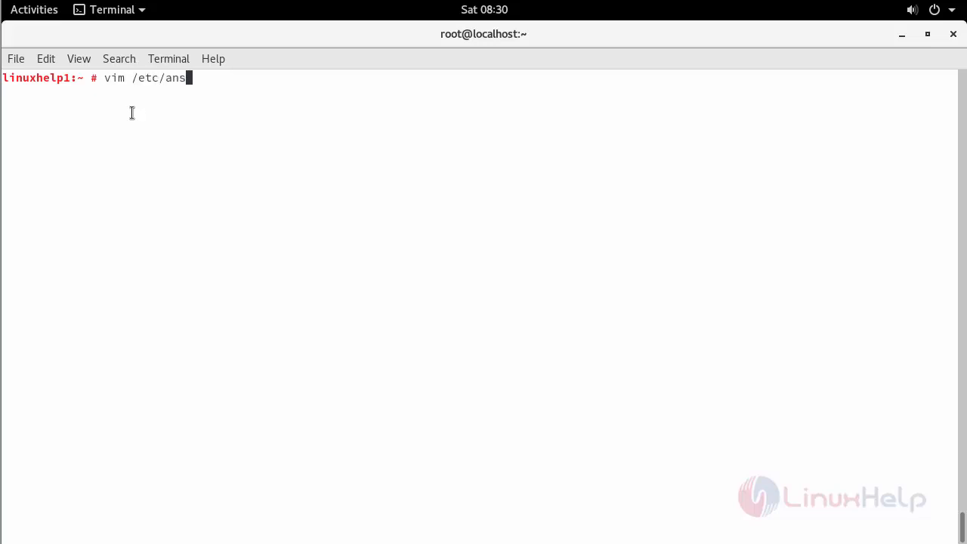
{"action": "type", "text": "ible/hos"}
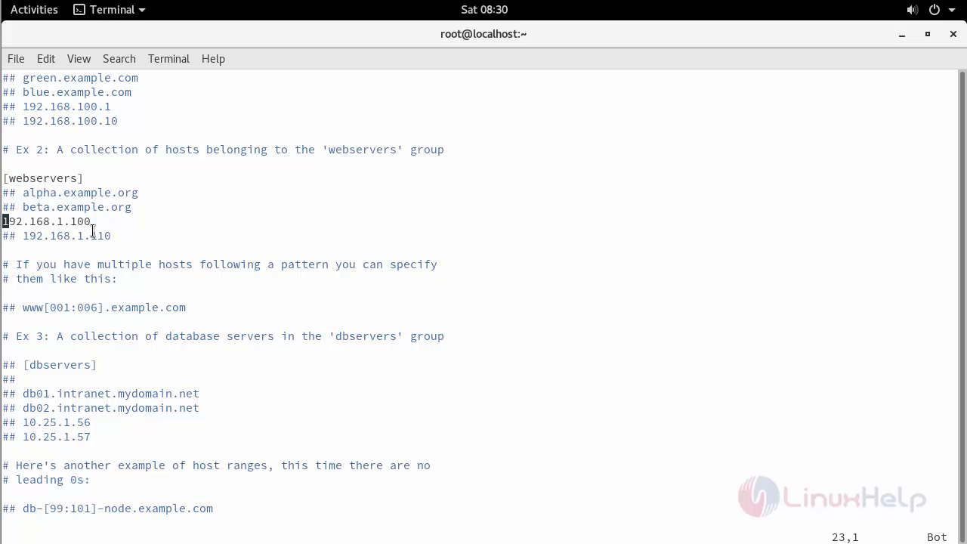
{"action": "key", "text": "i"}
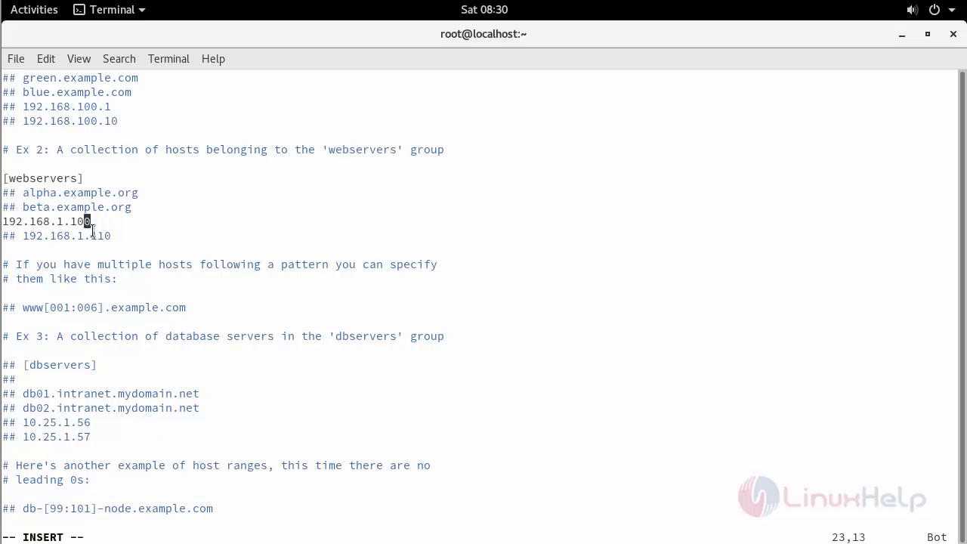
{"action": "key", "text": "BackSpace"}
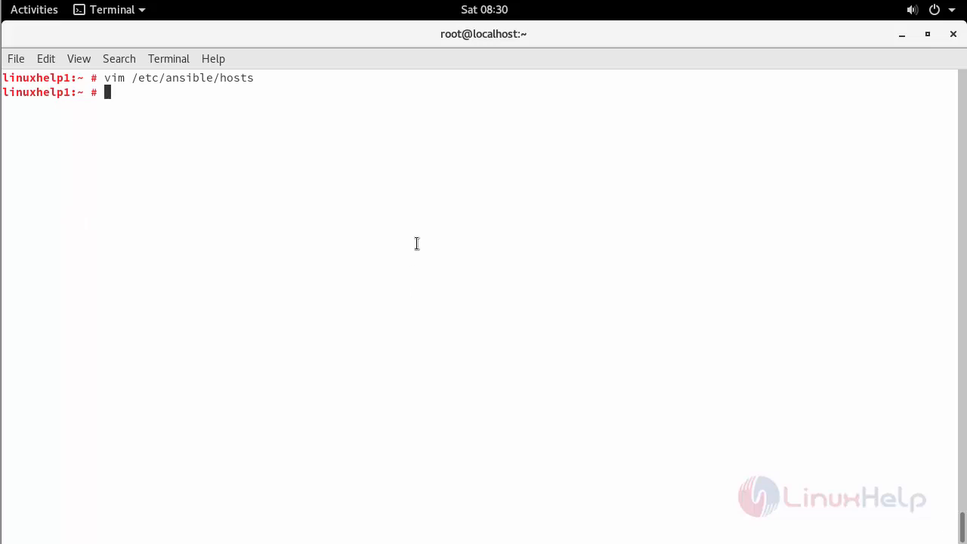
{"action": "mouse_move", "coordinate": [239, 188]}
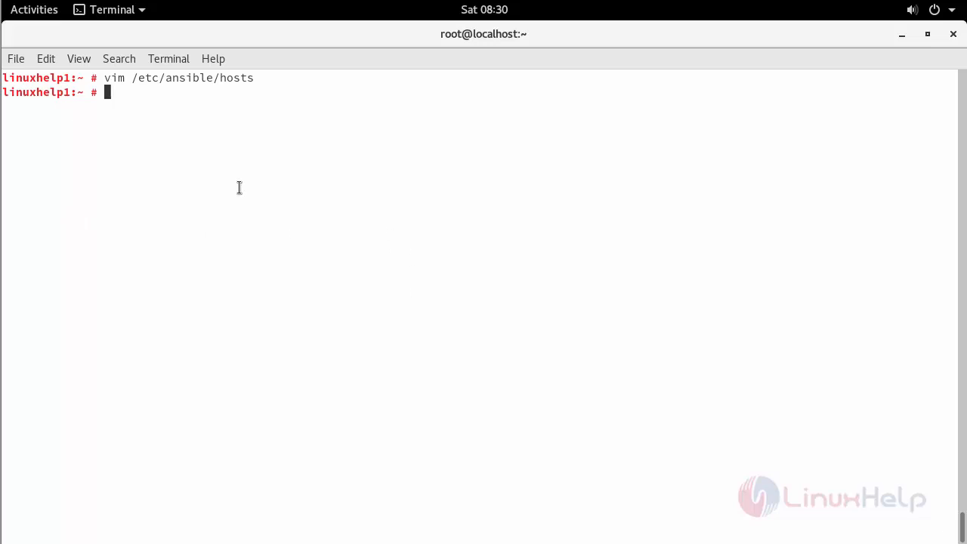
Step: Ping the webservers group with 'ansible webservers -m ping' and clear the screen
{"action": "type", "text": "ans"}
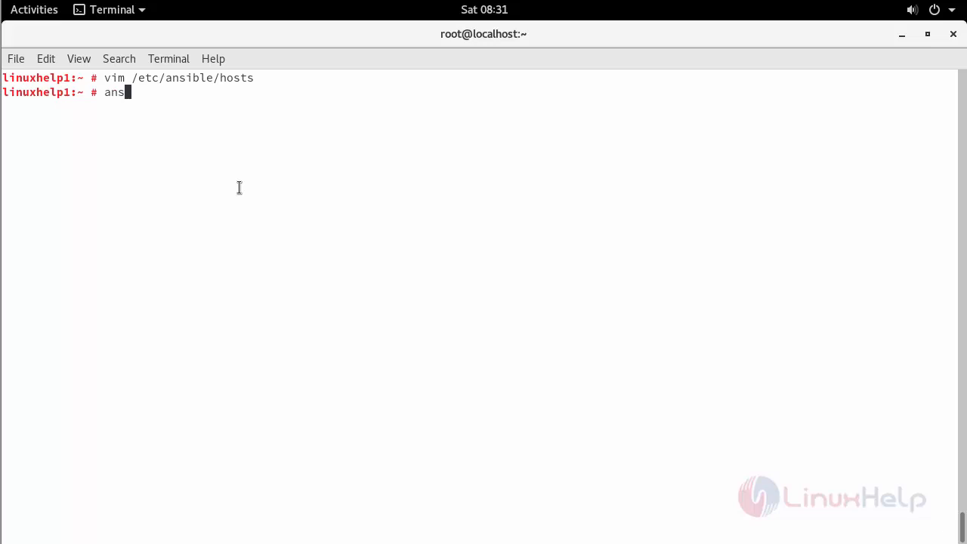
{"action": "type", "text": "ible we"}
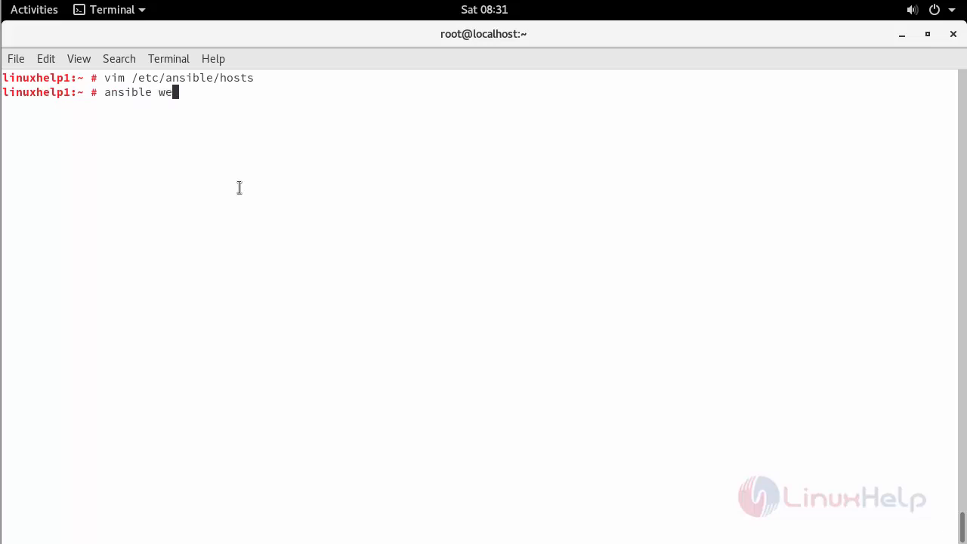
{"action": "type", "text": "bserv"}
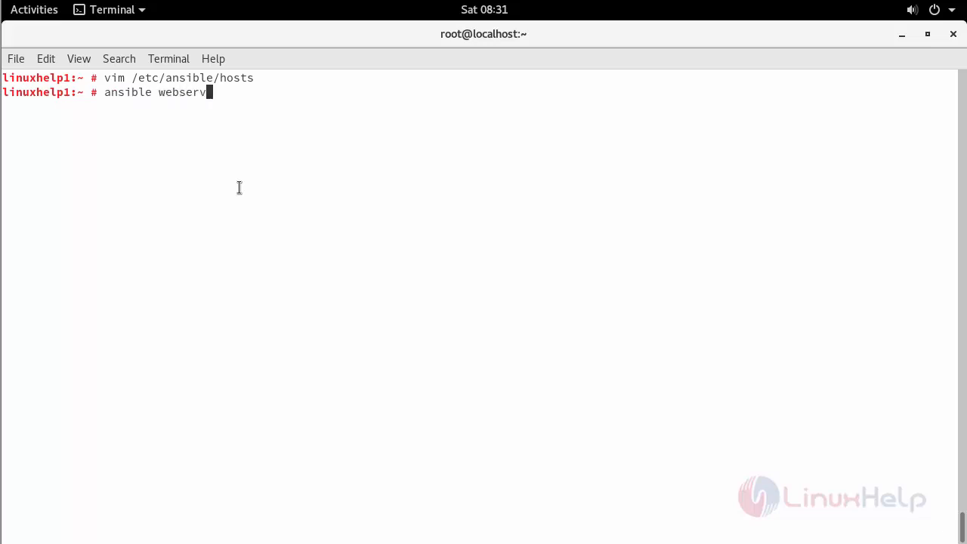
{"action": "type", "text": "ers"}
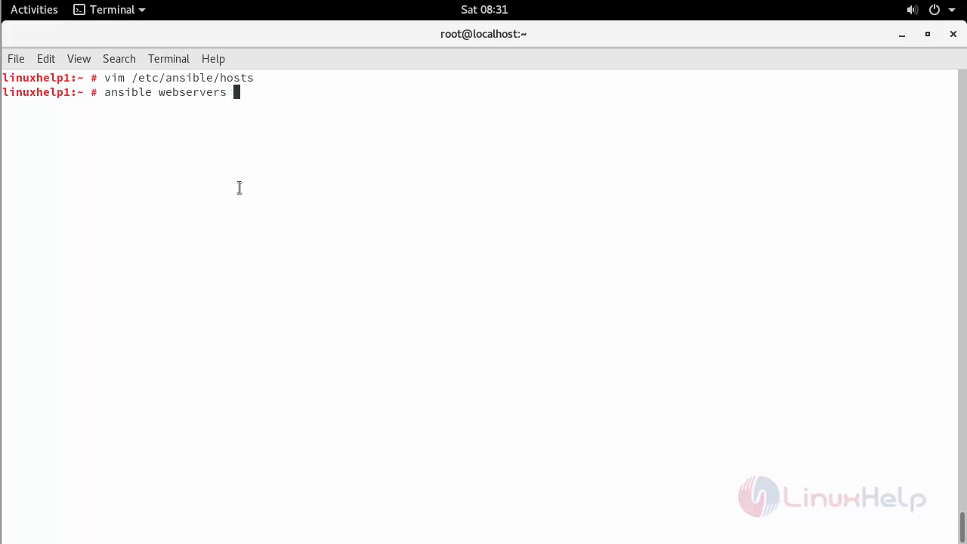
{"action": "type", "text": "-m"}
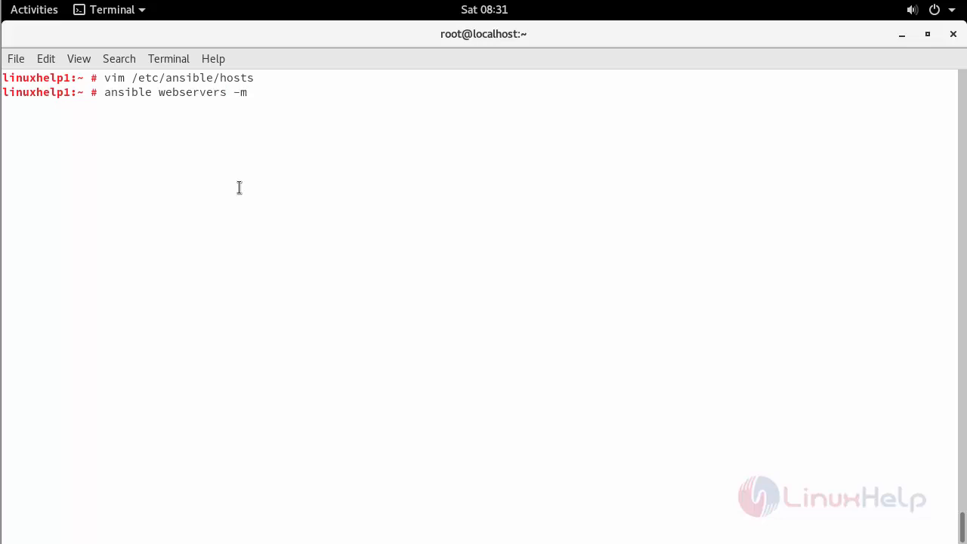
{"action": "type", "text": "ping"}
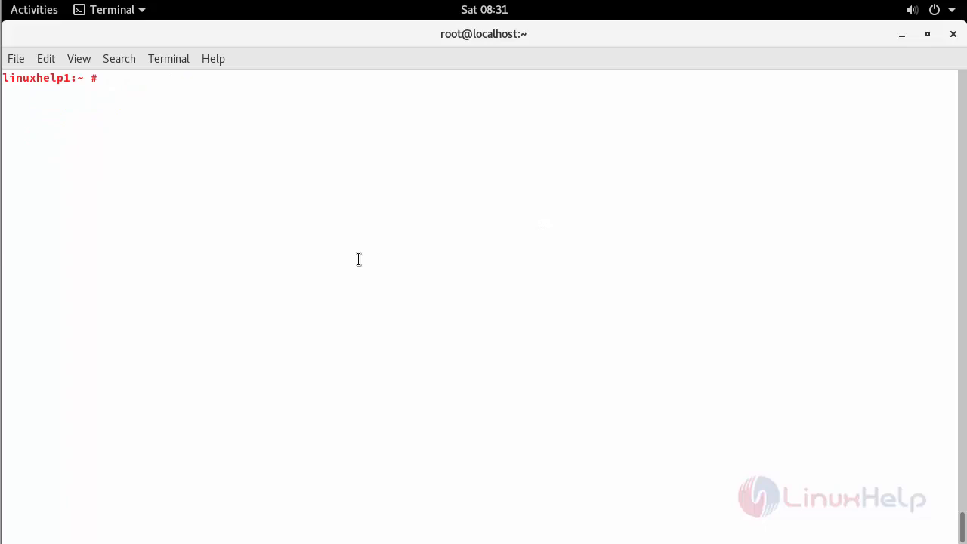
Step: Install httpd on webservers with ansible -a "yum install httpd -y"
{"action": "type", "text": "a"}
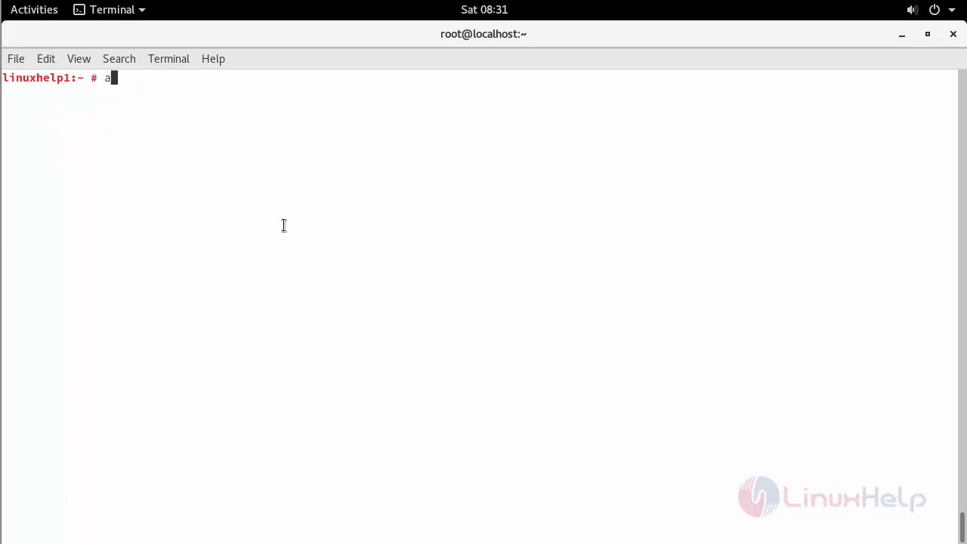
{"action": "type", "text": "nsible"}
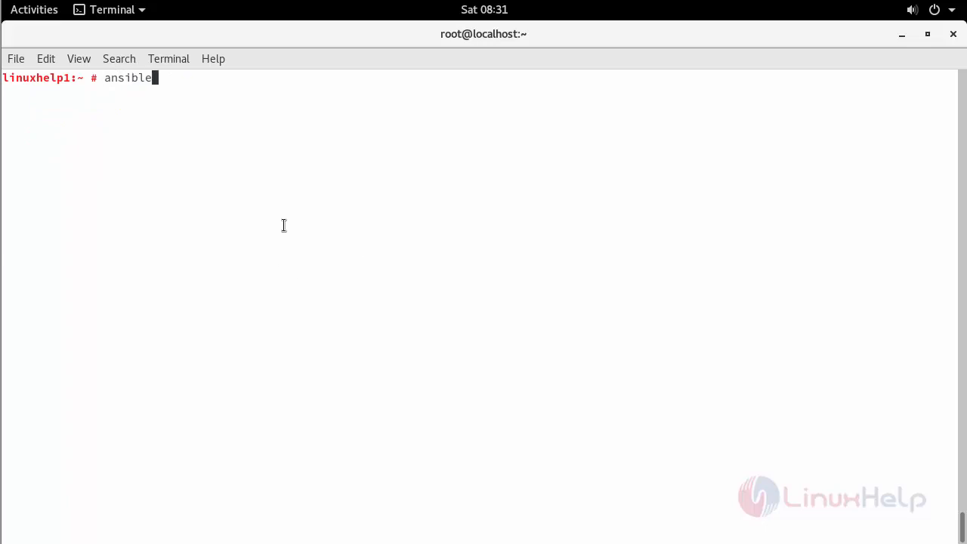
{"action": "type", "text": "we"}
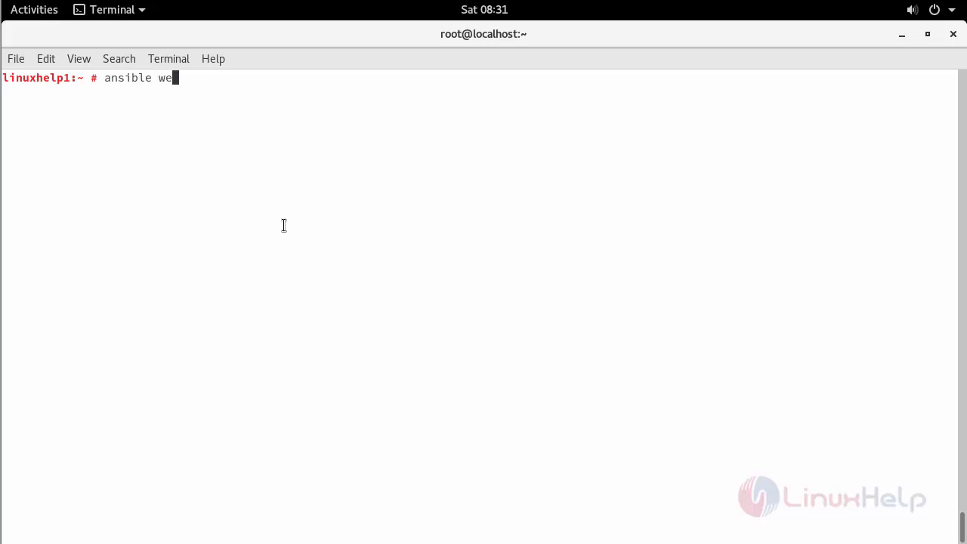
{"action": "type", "text": "bserver"}
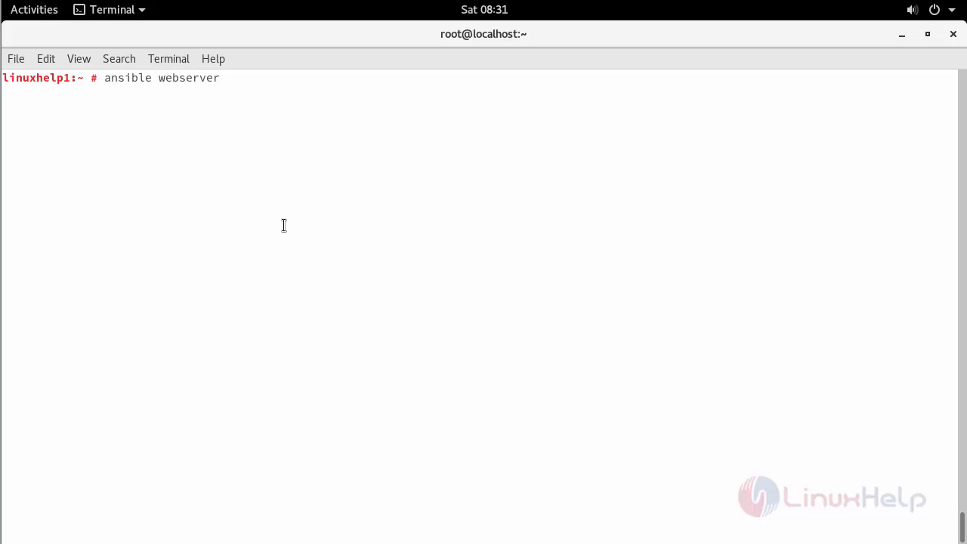
{"action": "type", "text": "-a"}
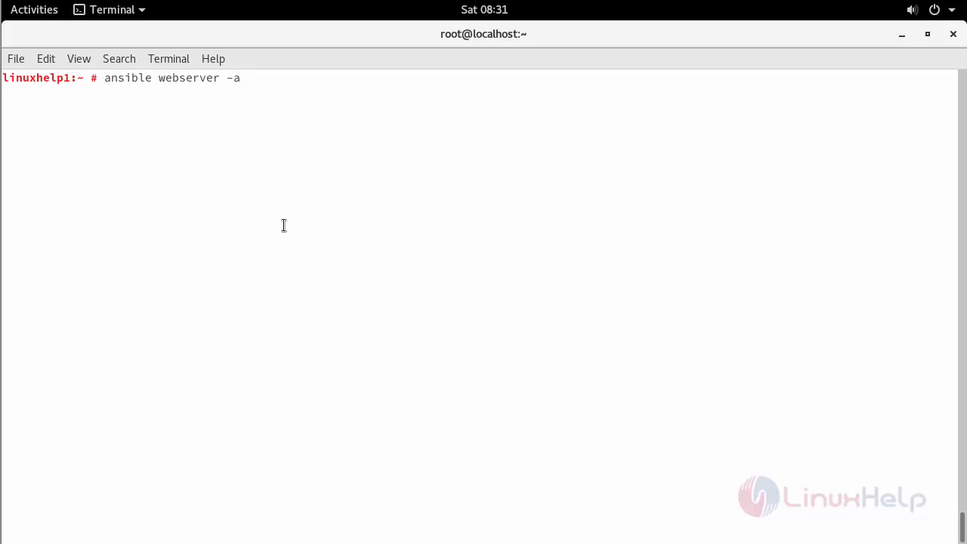
{"action": "type", "text": "\"yum inst"}
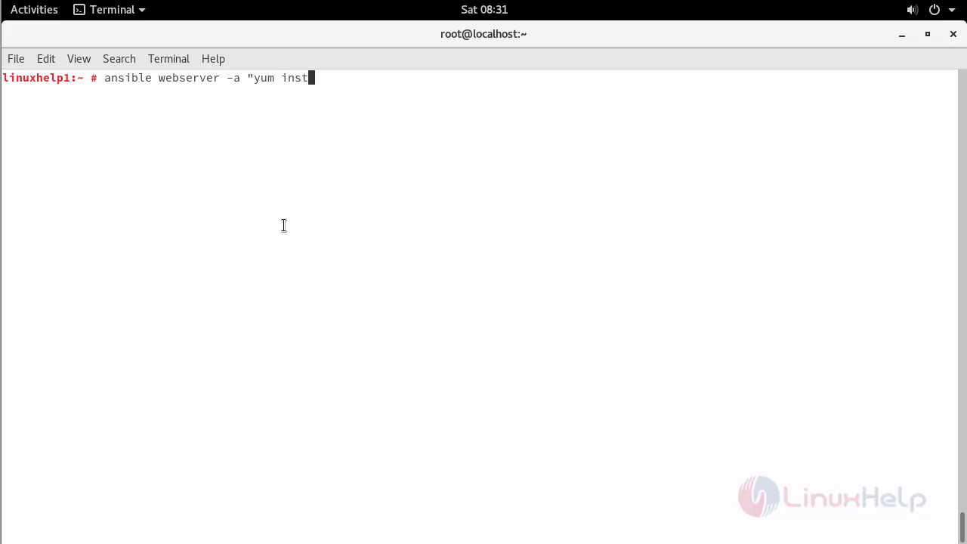
{"action": "type", "text": "all htt"}
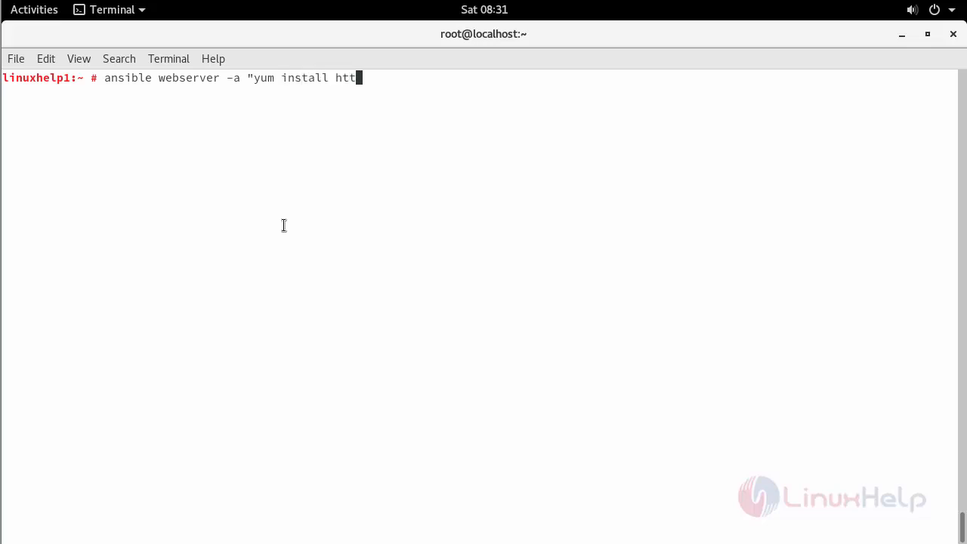
{"action": "type", "text": "pd -y\""}
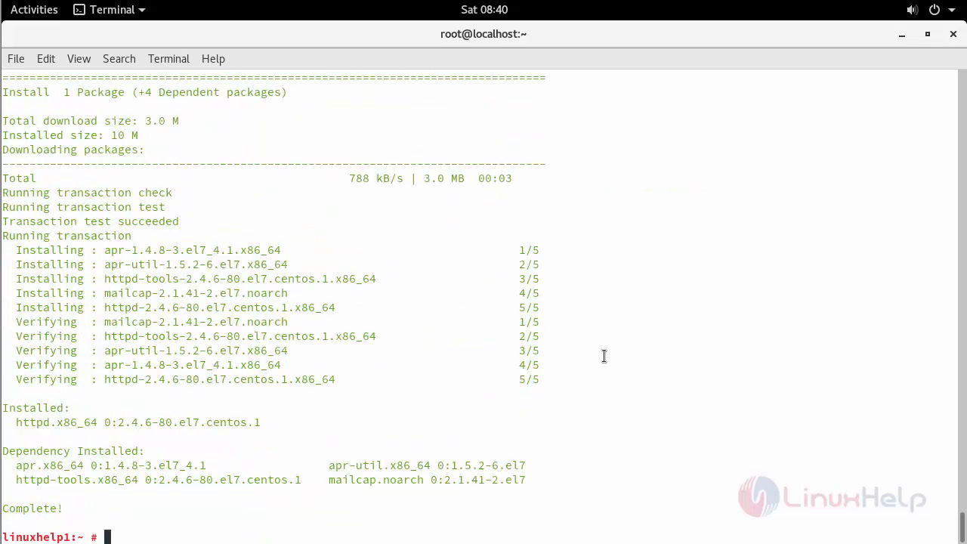
{"action": "type", "text": "ansible webservers -a \"yum install httpd -y"}
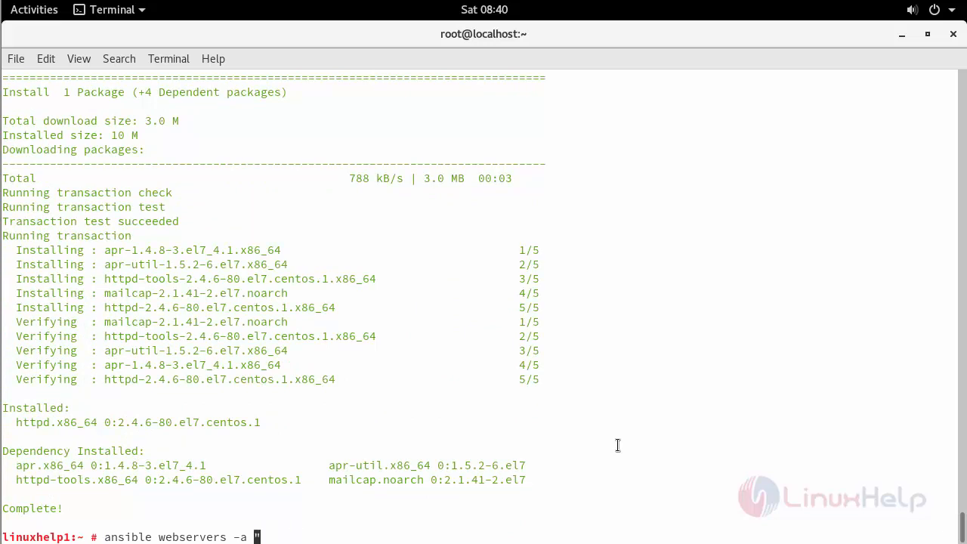
Step: Start httpd on webservers with ansible -a "systemctl start httpd" and clear the screen
{"action": "type", "text": "\"systemctl sta\""}
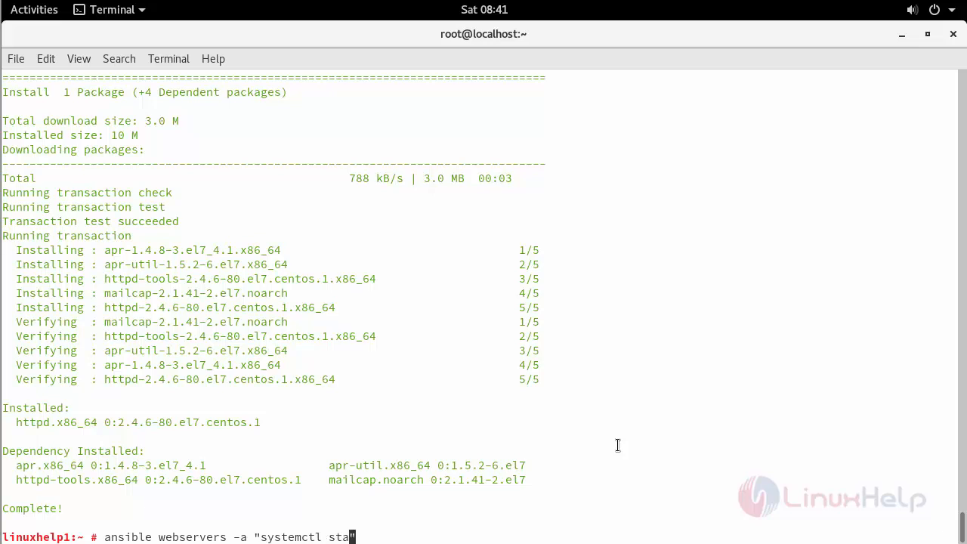
{"action": "type", "text": "rt h\""}
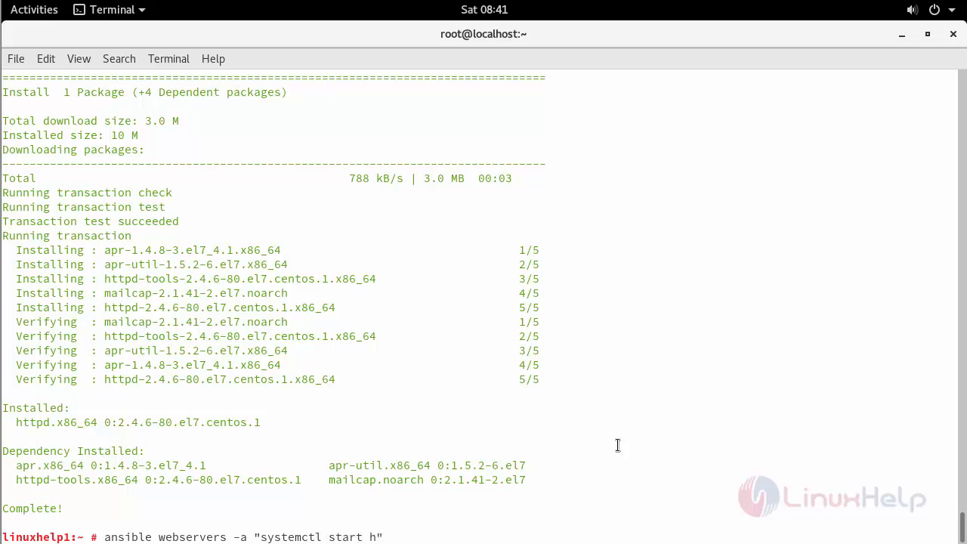
{"action": "type", "text": "ttpd"}
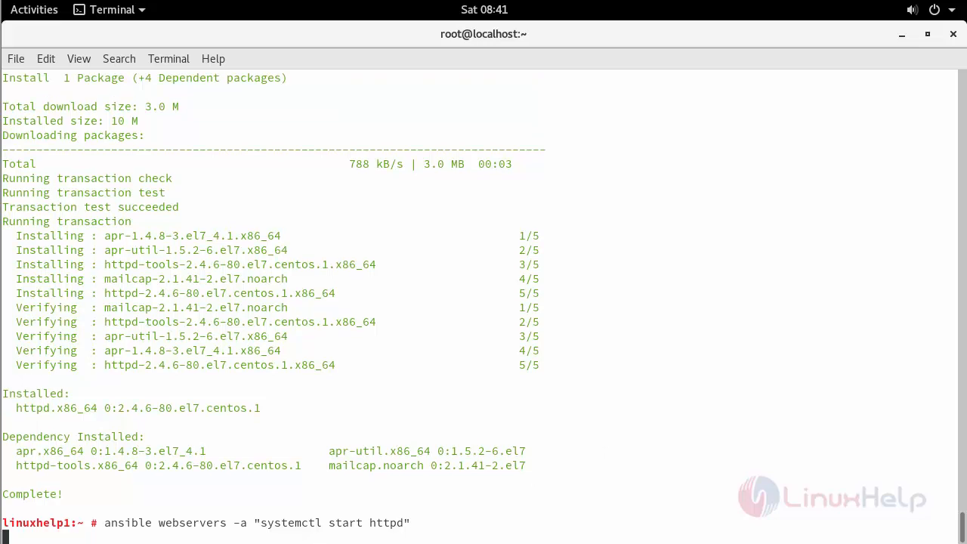
{"action": "key", "text": "Return"}
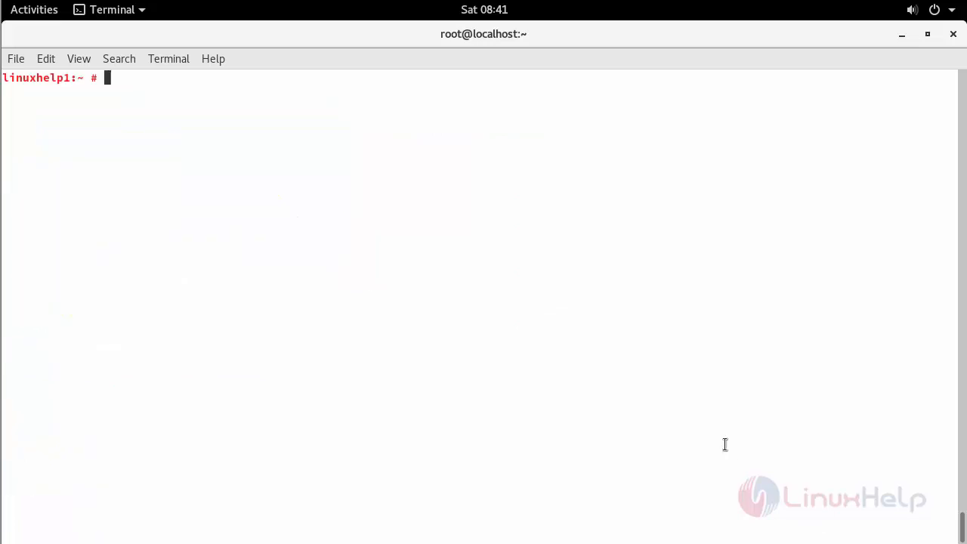
Step: Check webservers disk and memory usage with ansible -a "df -h" and "free -m"
{"action": "type", "text": "ansible webservers -a \"systemctl start http"}
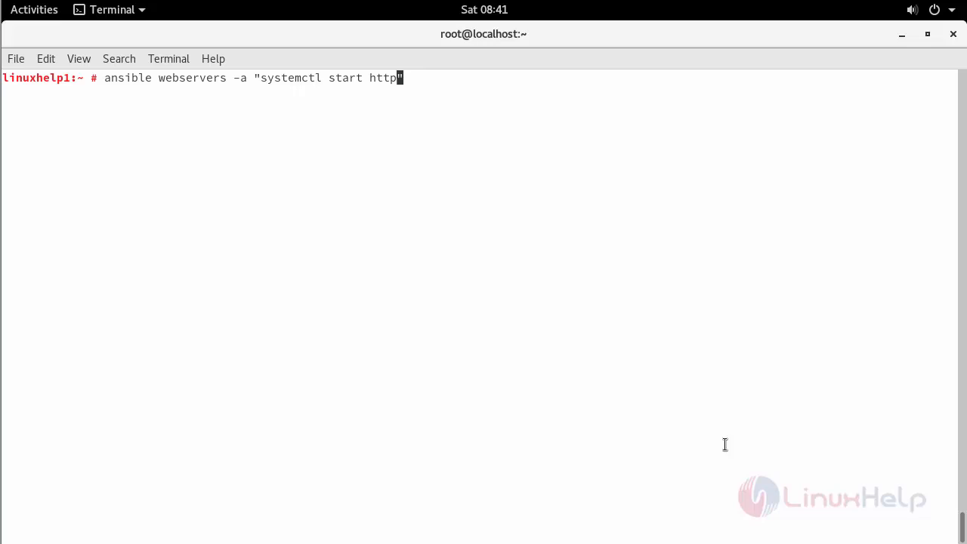
{"action": "type", "text": "df"}
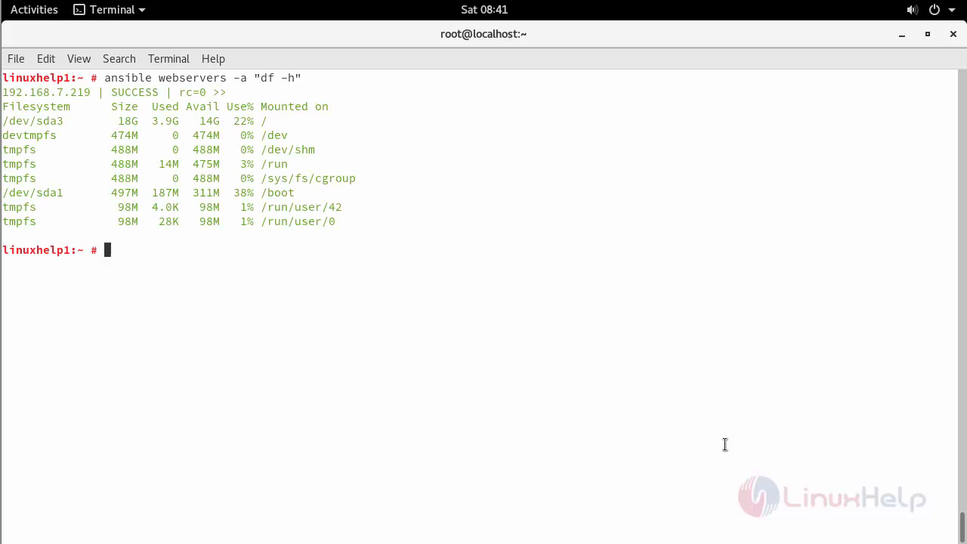
{"action": "type", "text": "ansible webservers -a \"d\""}
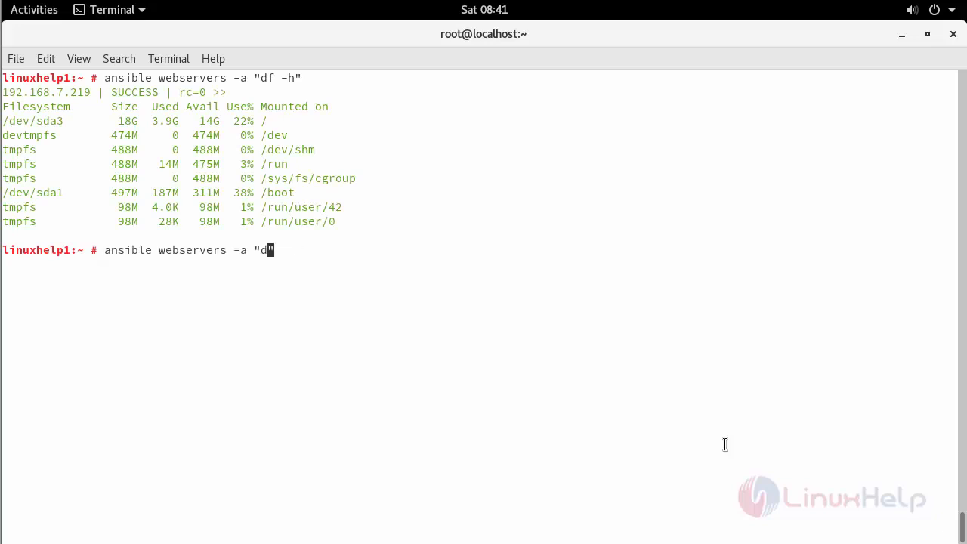
{"action": "type", "text": "free -m"}
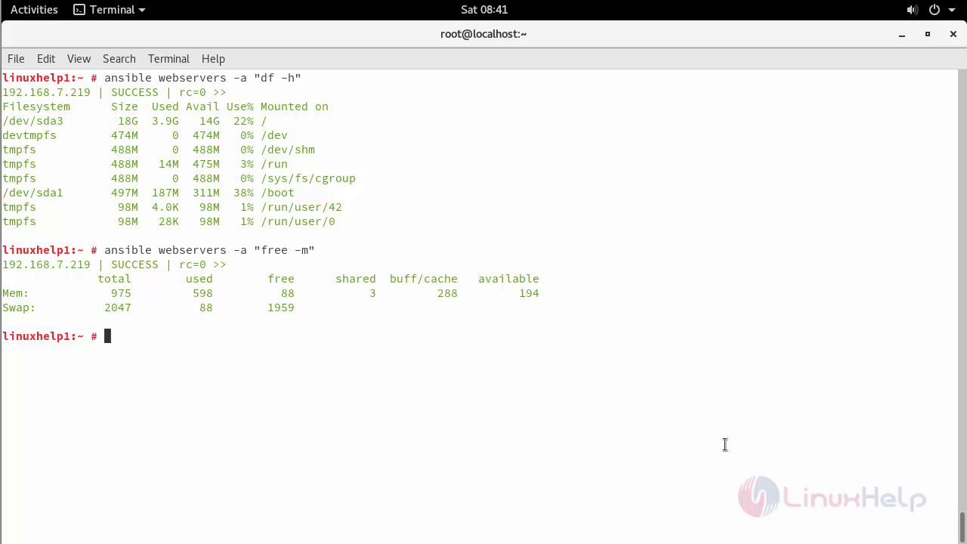
{"action": "mouse_move", "coordinate": [556, 407]}
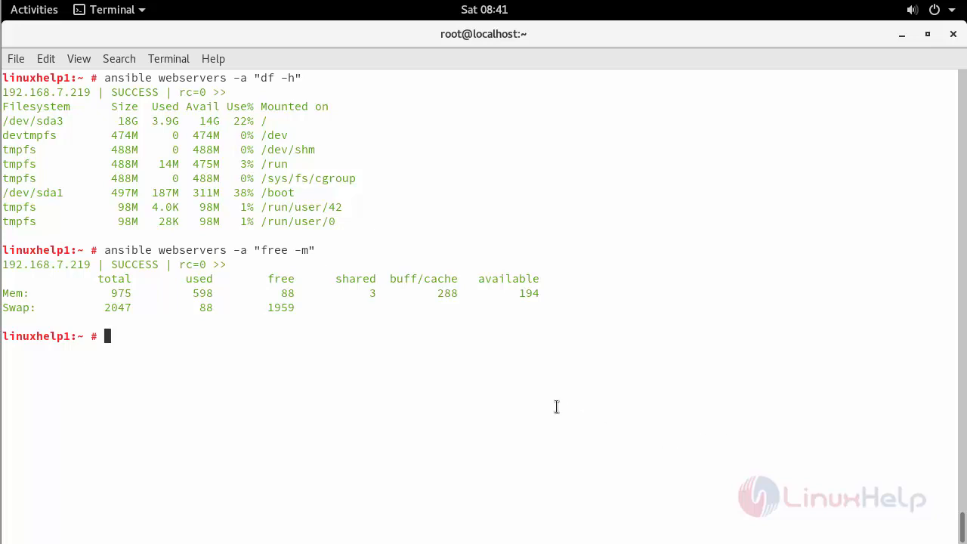